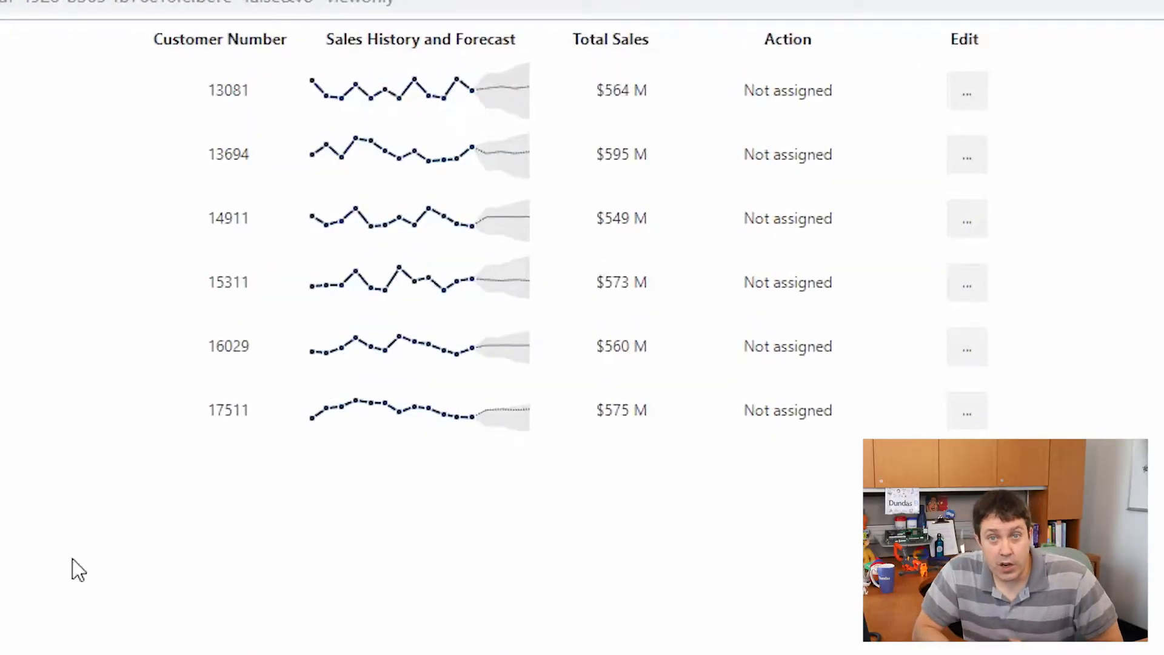
pyautogui.moveTo(522, 590)
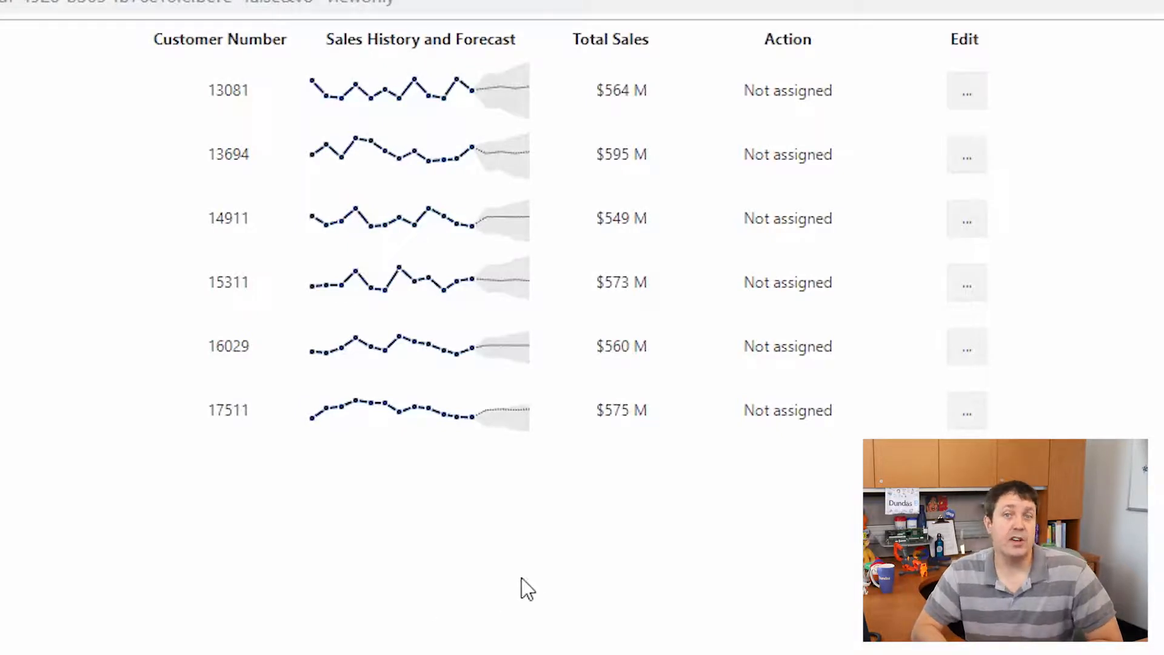
pyautogui.moveTo(648, 405)
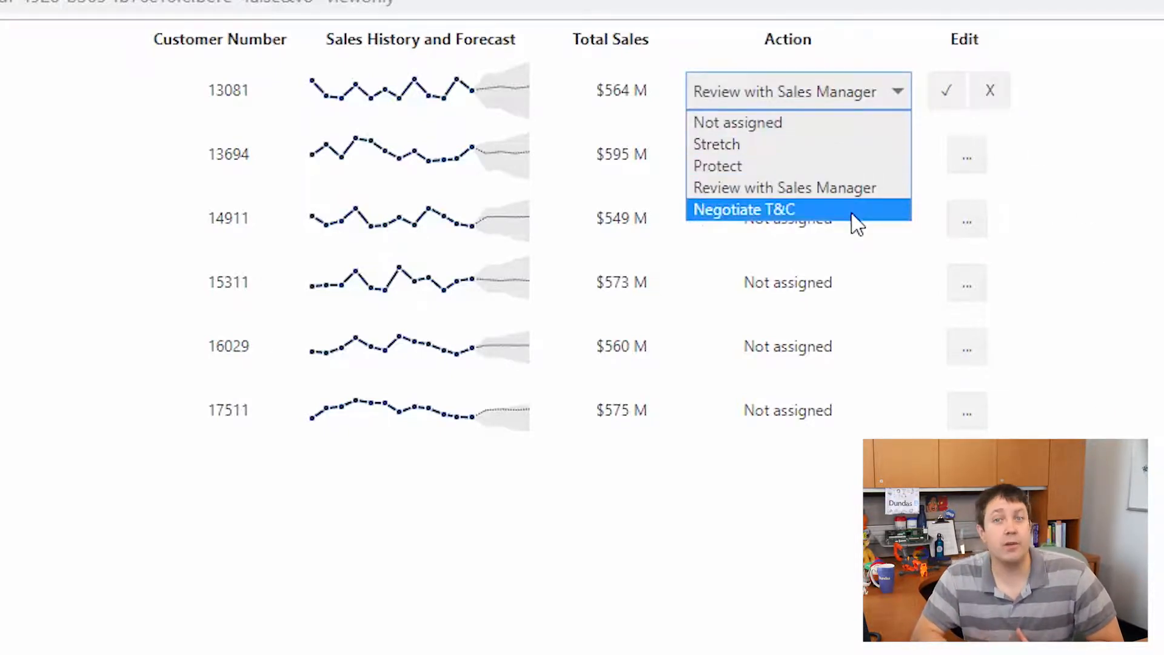
# Save Protect for customer 13081 and Review with Sales Manager for customer 14911.
pyautogui.click(718, 167)
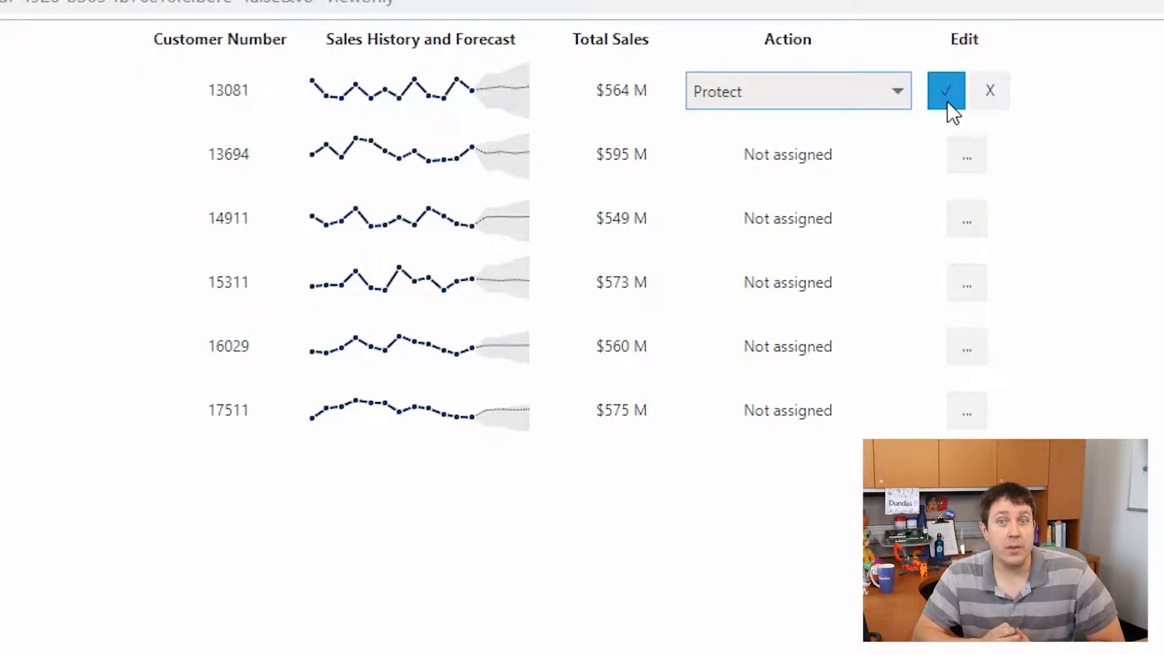
pyautogui.click(946, 91)
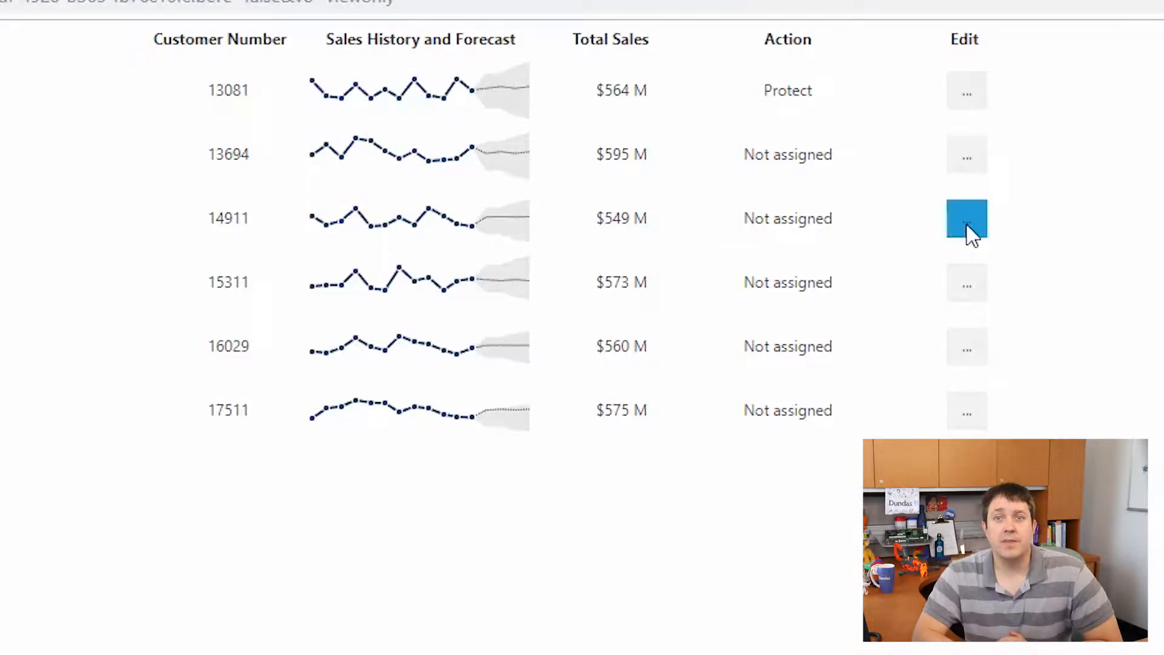
pyautogui.click(968, 219)
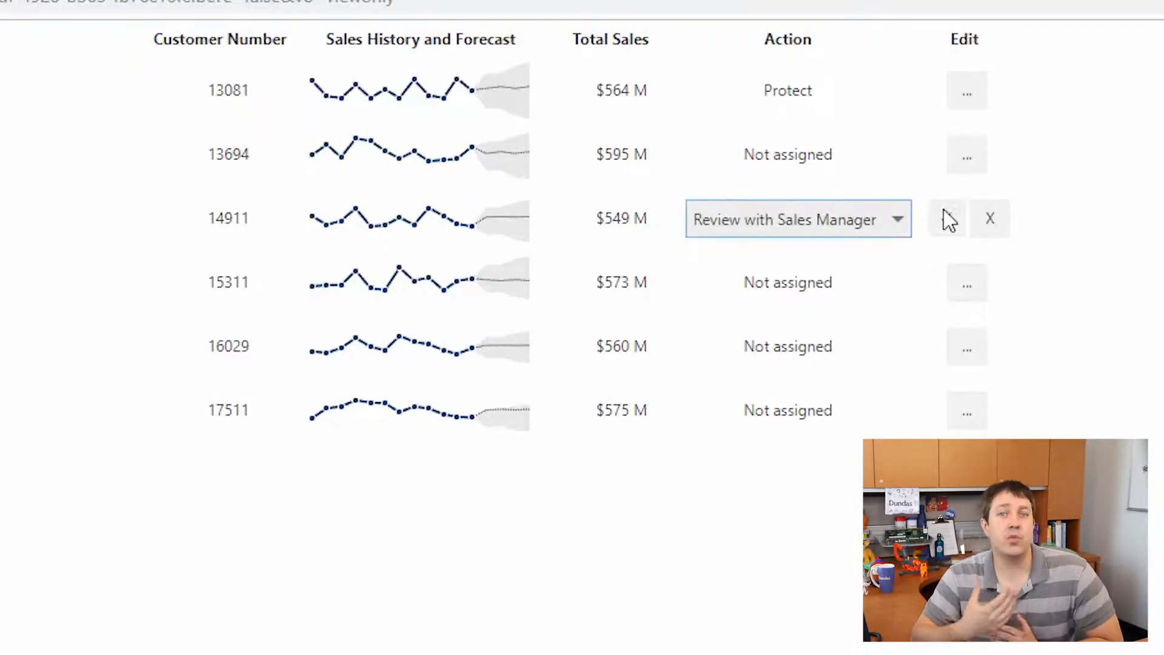
pyautogui.click(947, 218)
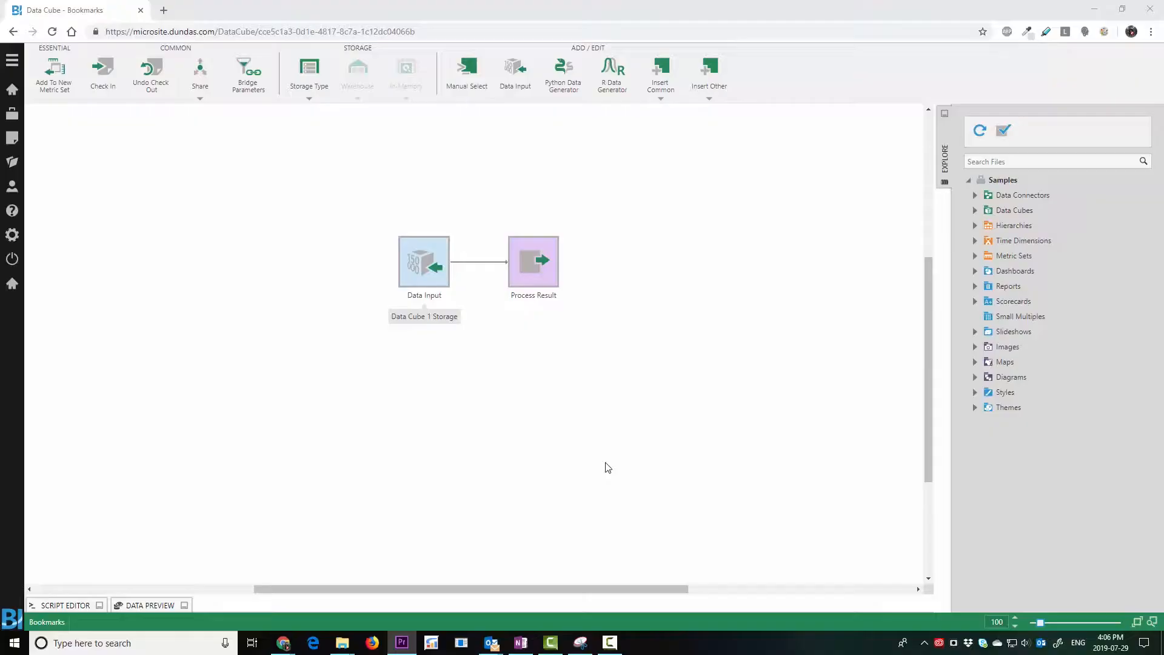
pyautogui.moveTo(427, 434)
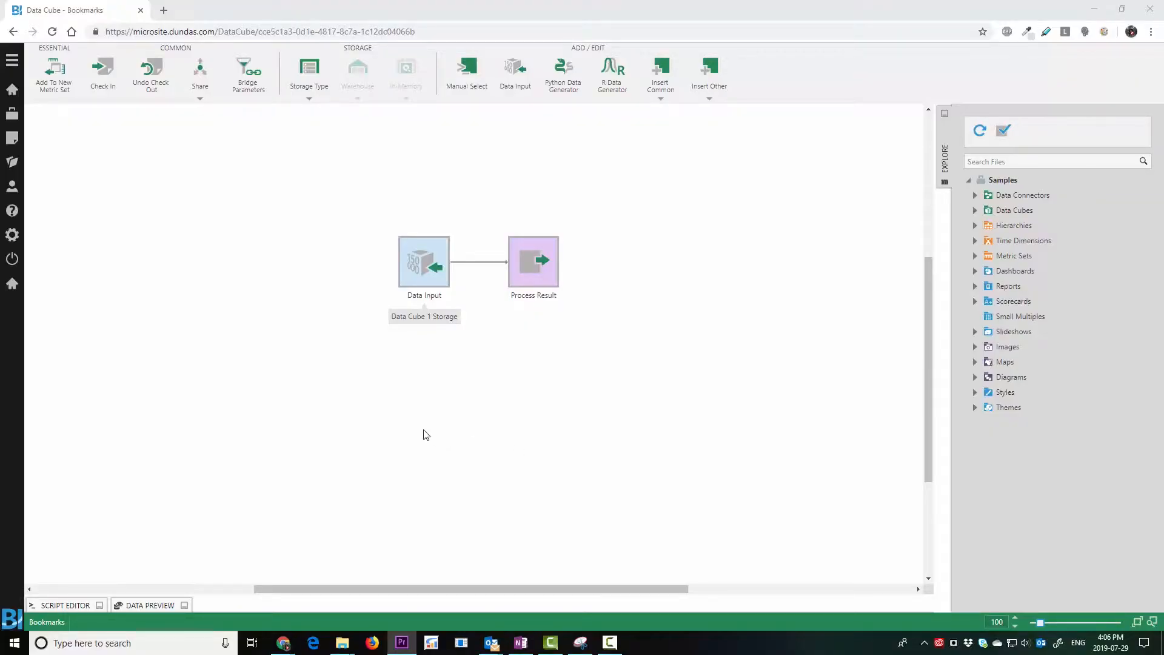
pyautogui.moveTo(511, 104)
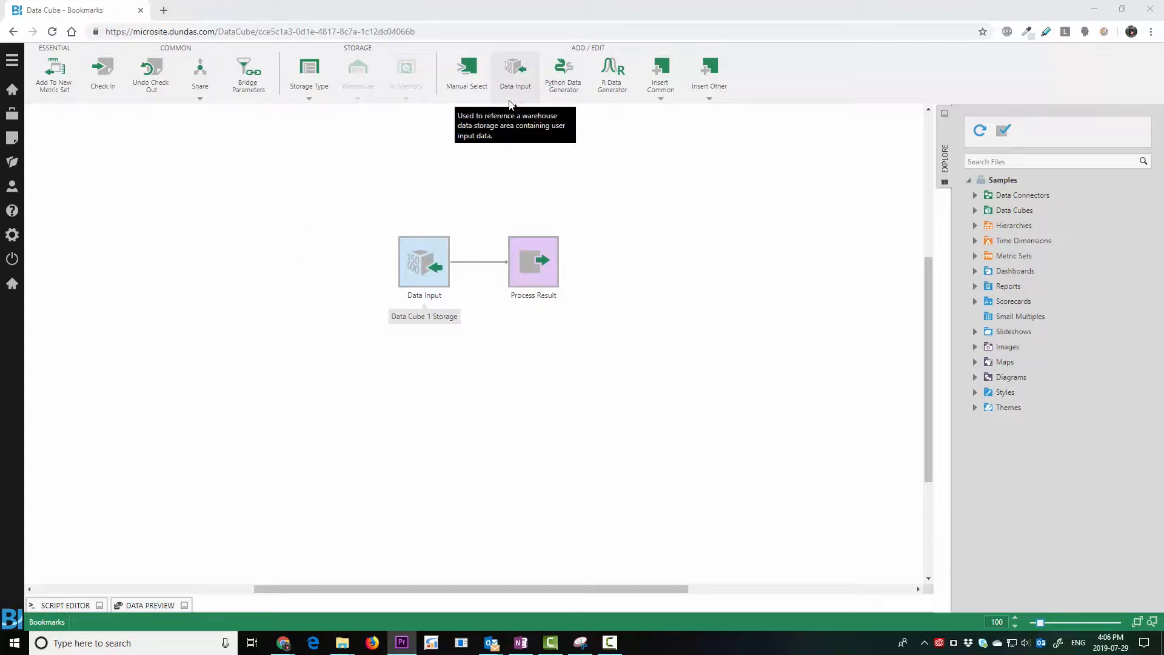
# In the Data Input transform settings, toggle RecordId and include the CreatedTime column.
pyautogui.click(424, 259)
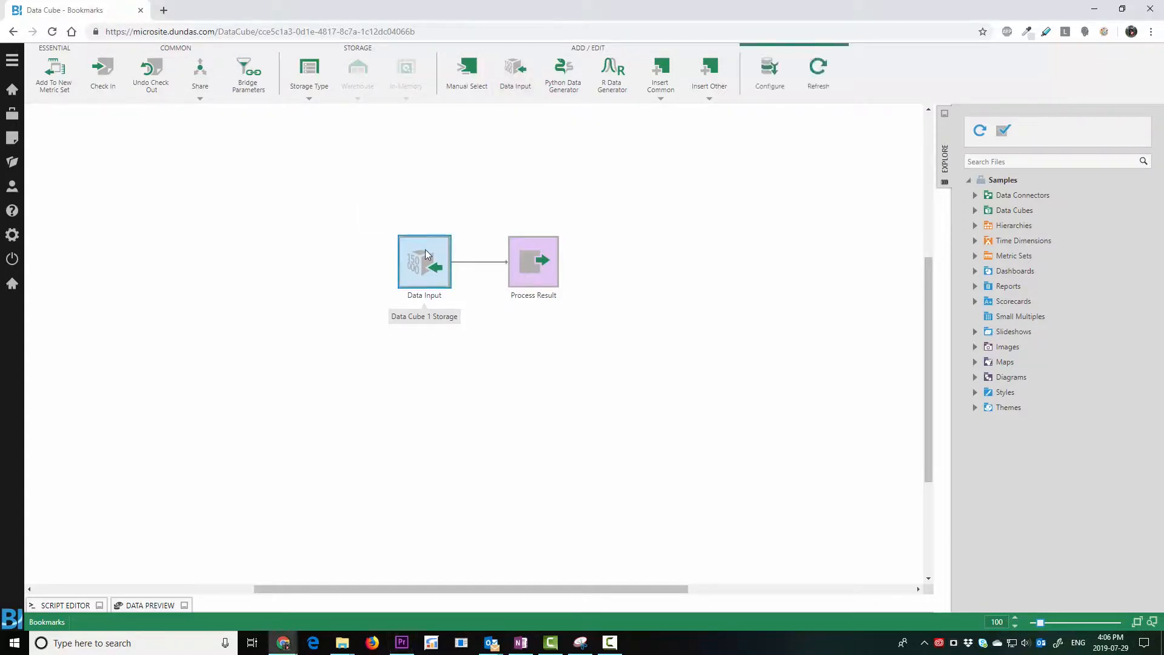
pyautogui.click(424, 259)
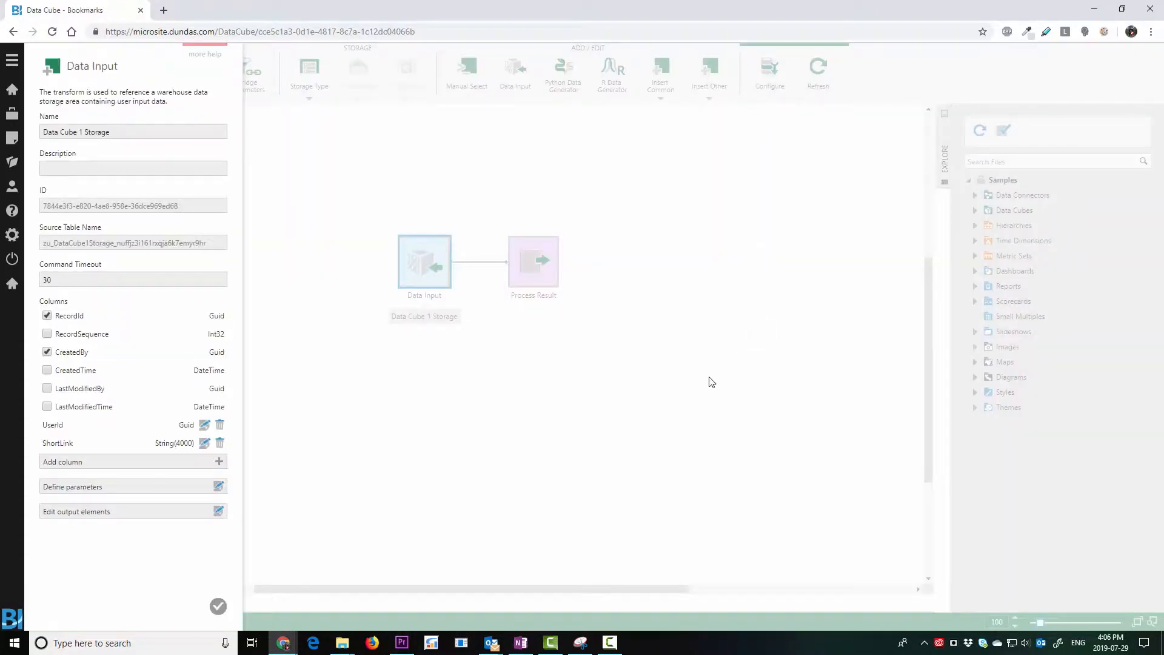
pyautogui.moveTo(362, 360)
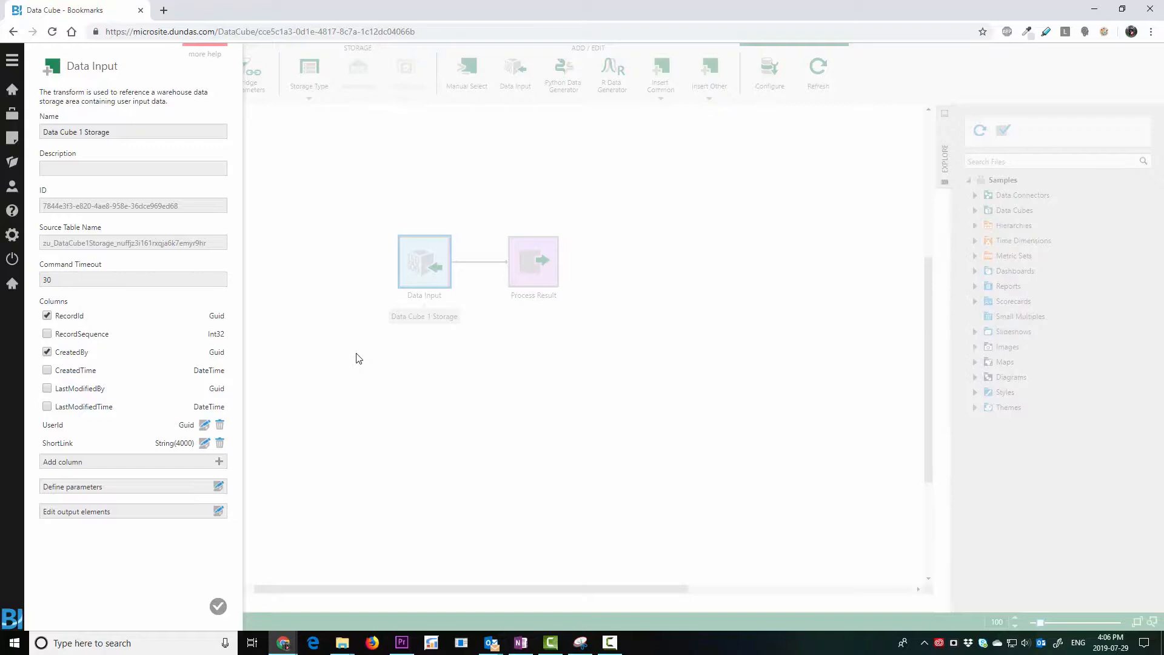
pyautogui.click(48, 315)
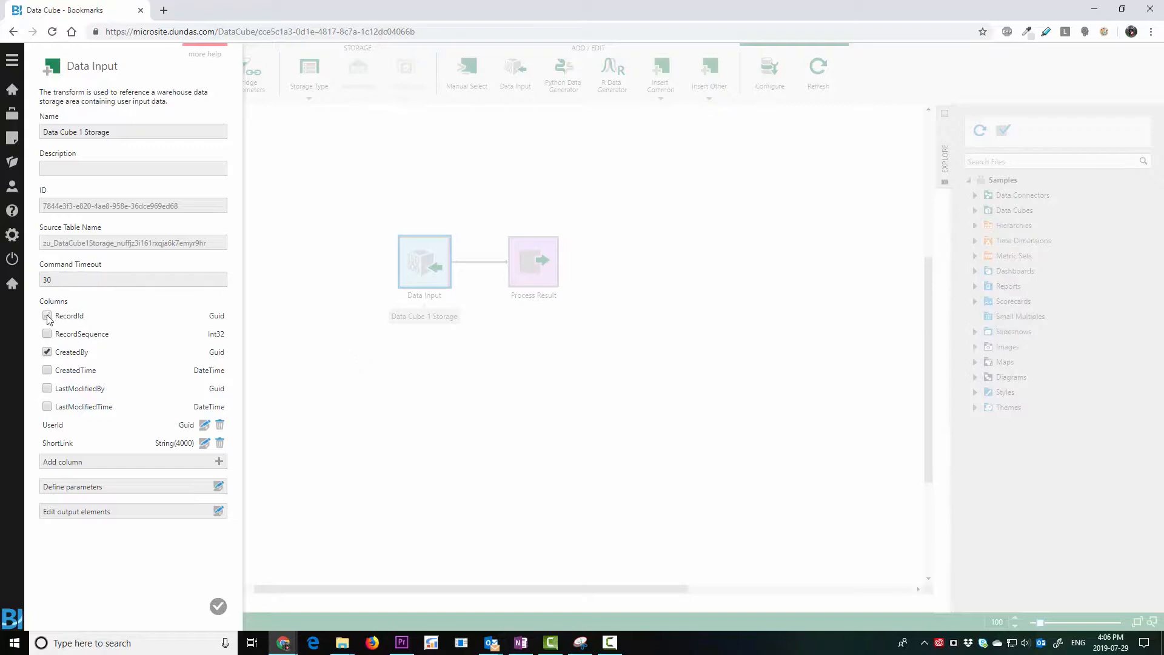
pyautogui.click(47, 315)
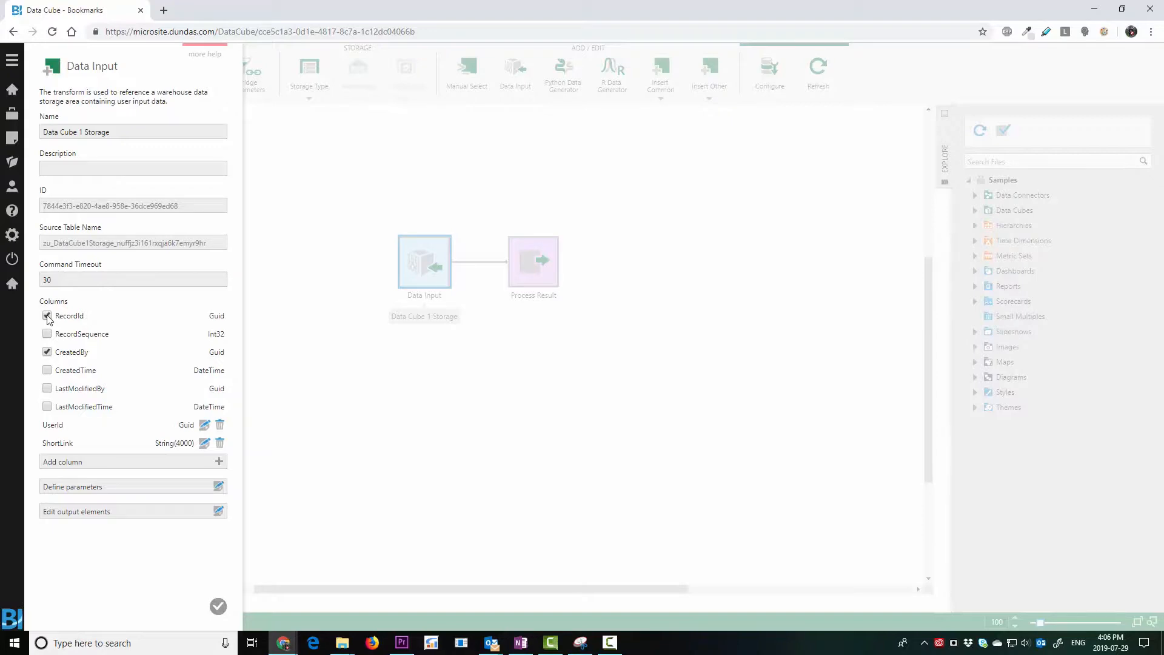
pyautogui.click(47, 316)
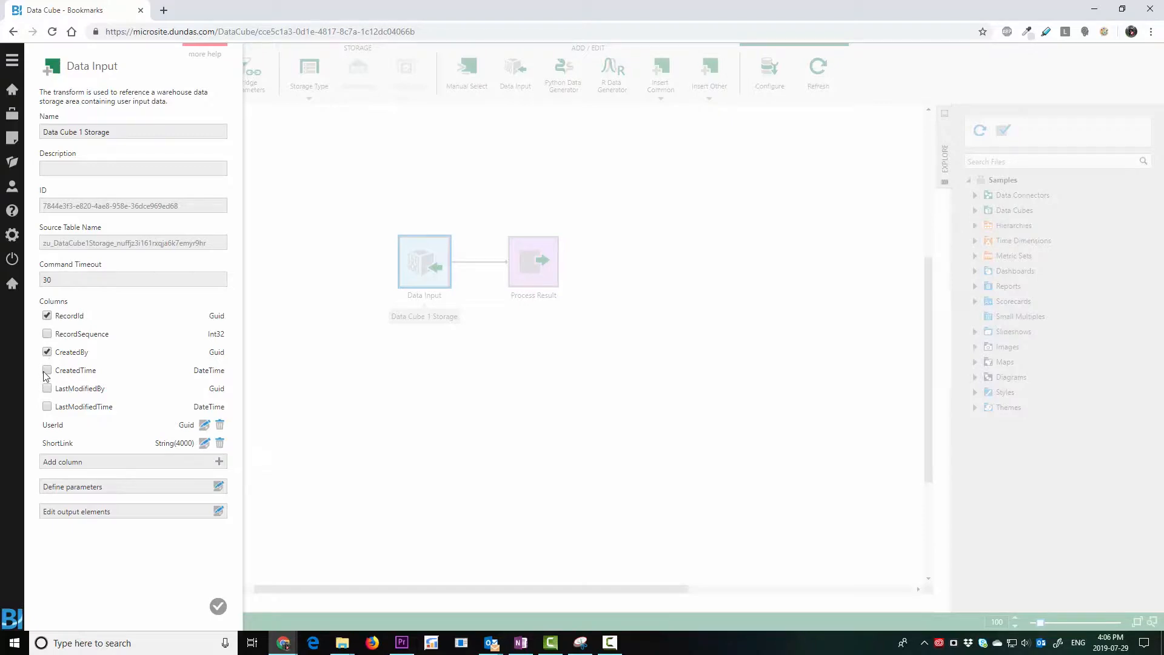
pyautogui.click(48, 370)
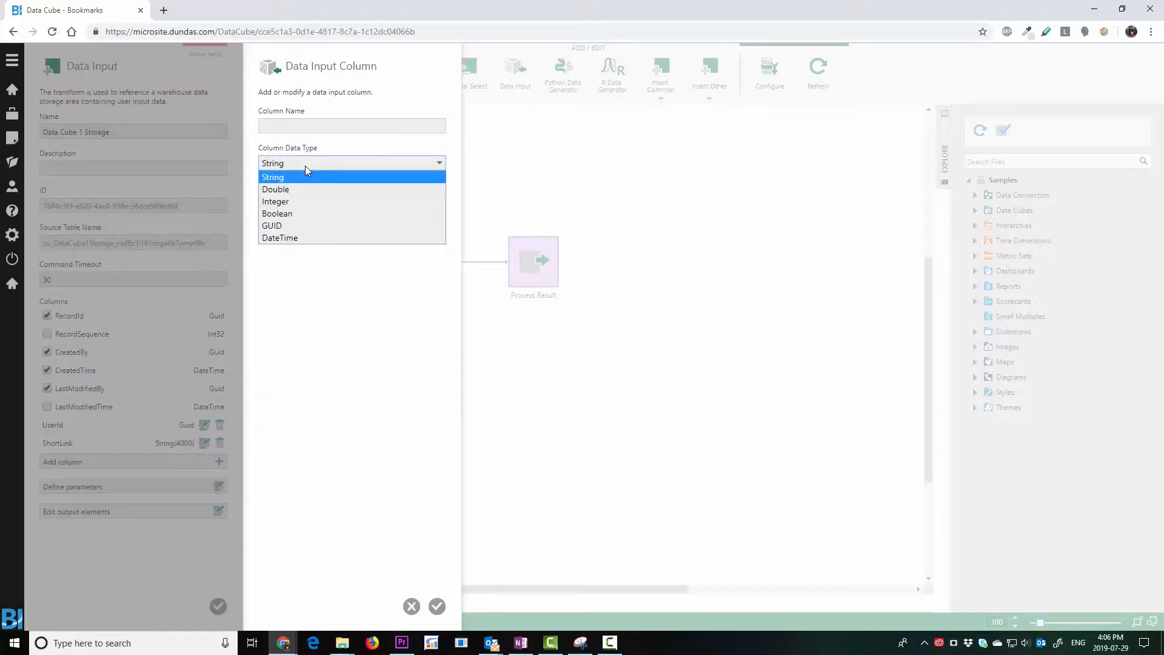
# Keep String type, cancel the new input column, and show the cube's Data Preview.
pyautogui.click(272, 177)
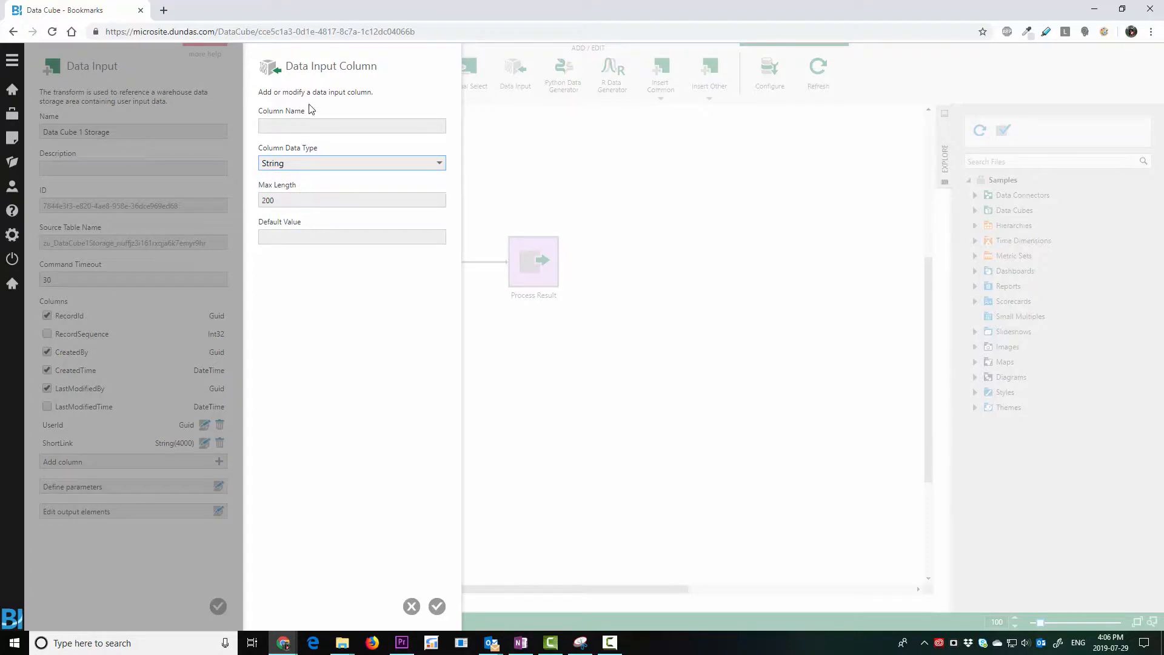
pyautogui.moveTo(411, 606)
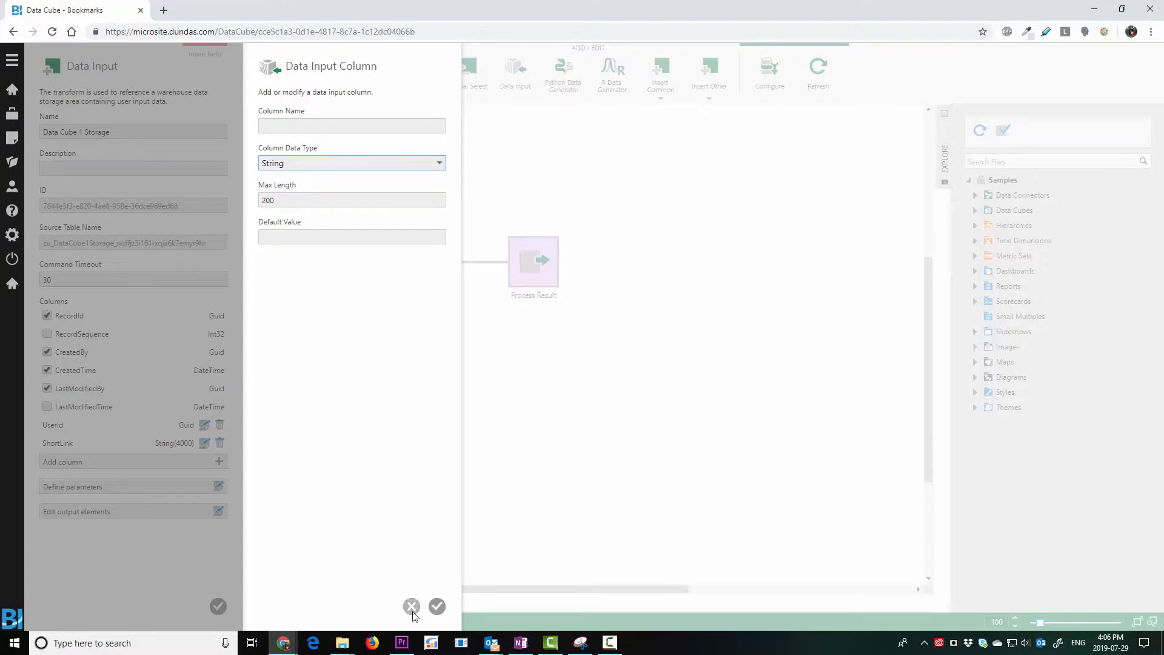
pyautogui.click(411, 606)
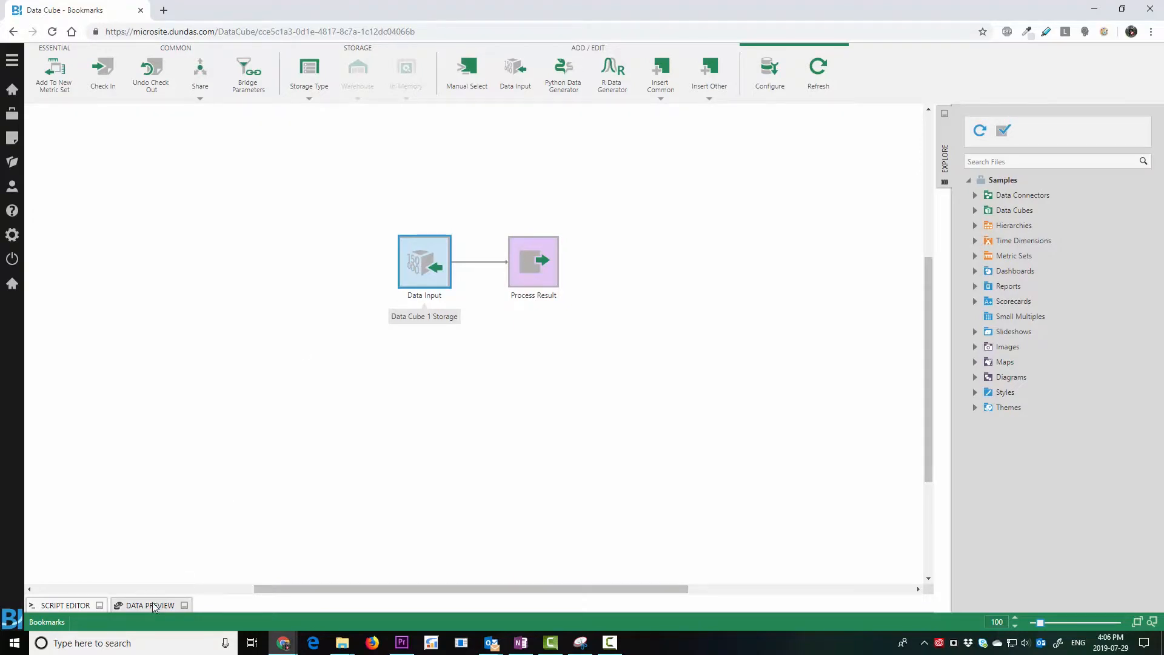
pyautogui.click(150, 605)
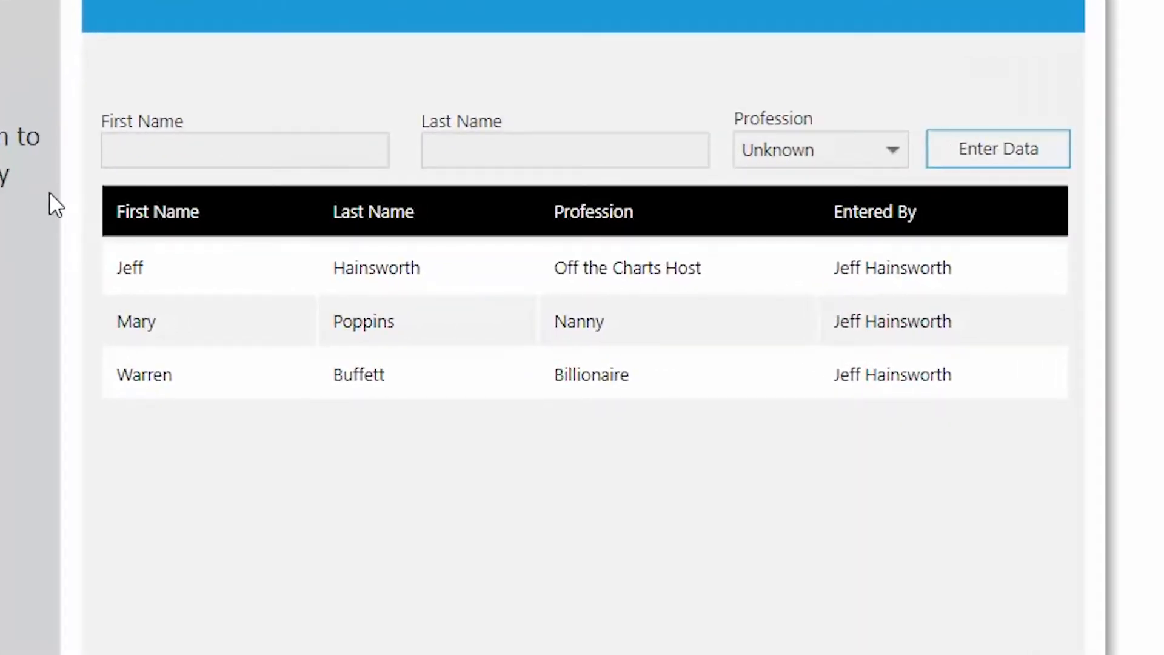
pyautogui.moveTo(596, 70)
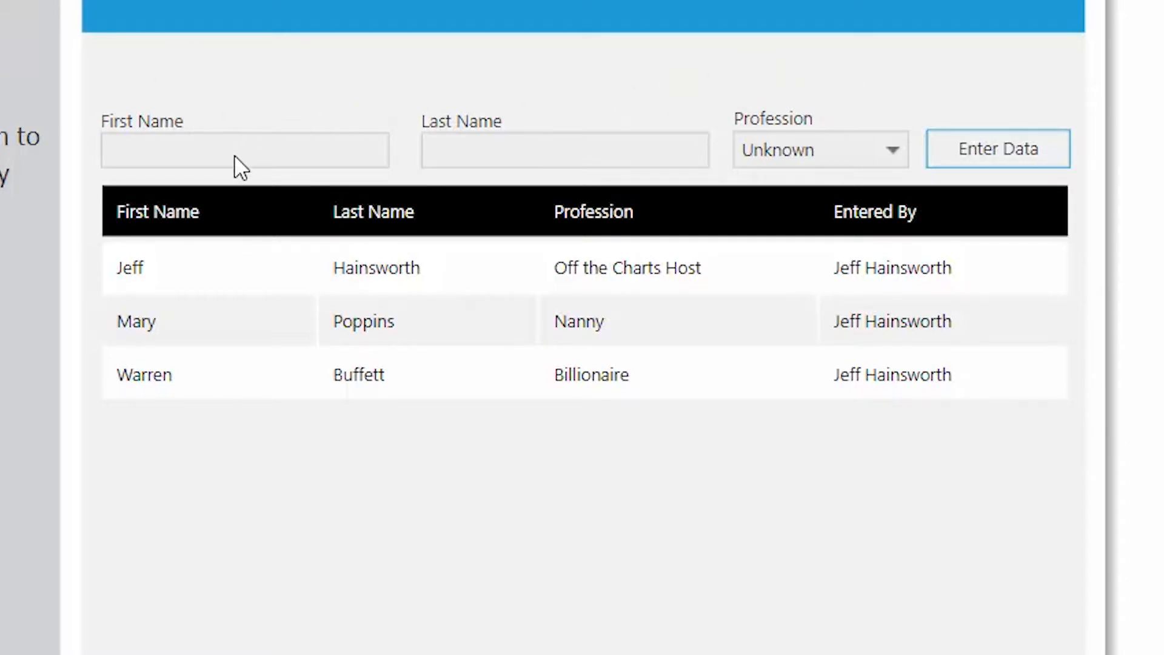
# Enter Mickey with profession Rodent and submit it as a new row.
pyautogui.write('Mickey')
pyautogui.click(565, 150)
pyautogui.write('Mouse')
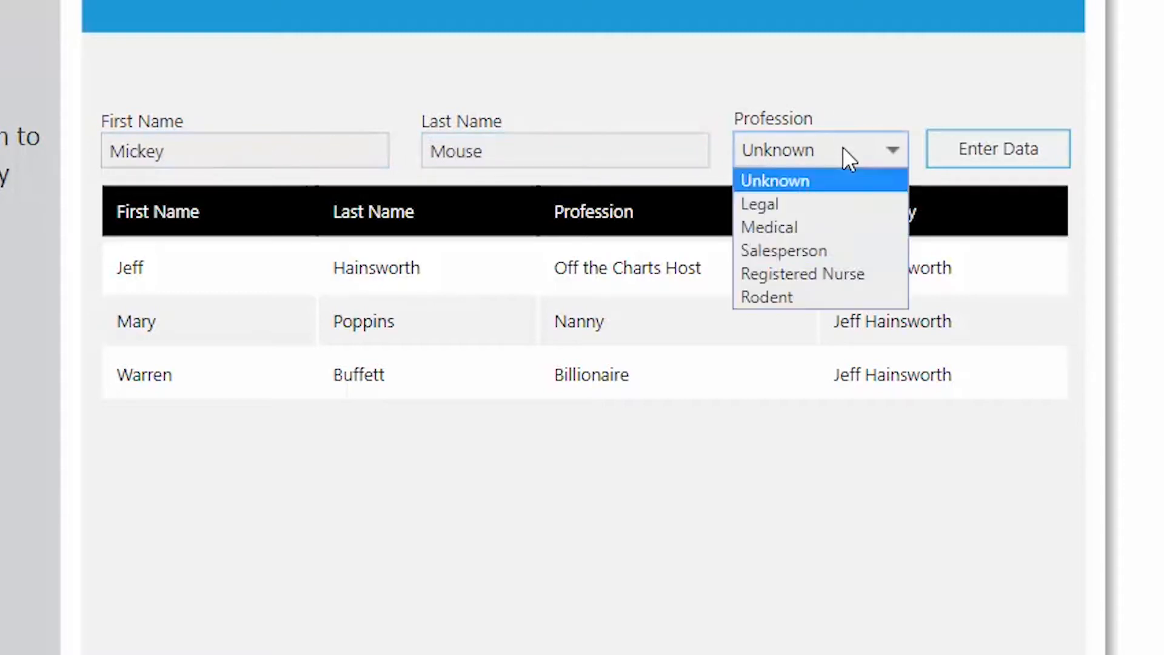
pyautogui.click(767, 297)
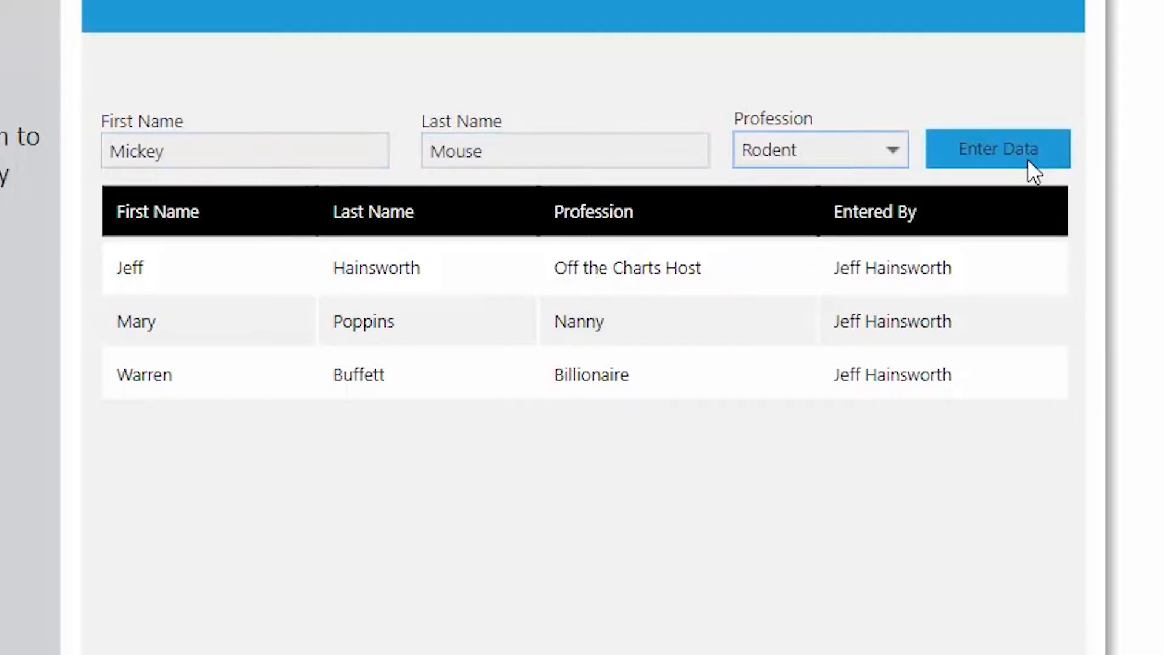
pyautogui.click(999, 147)
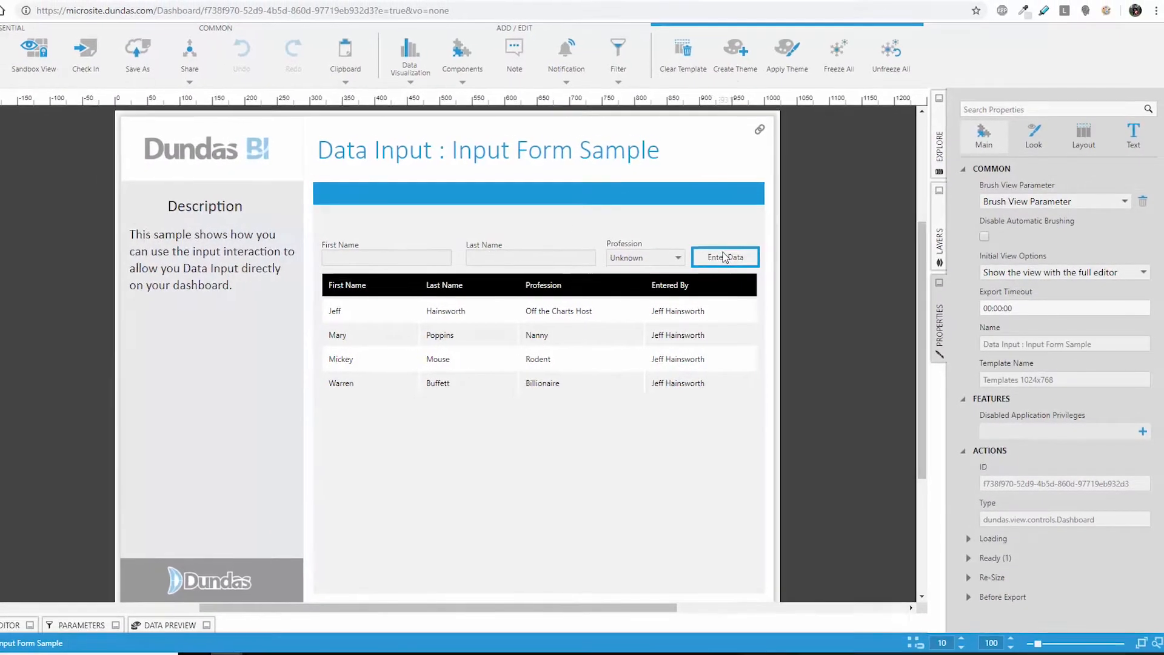
# Set up a Data Input interaction on Enter Data with FirstName fed from parameterTextBox 1.
pyautogui.click(725, 257)
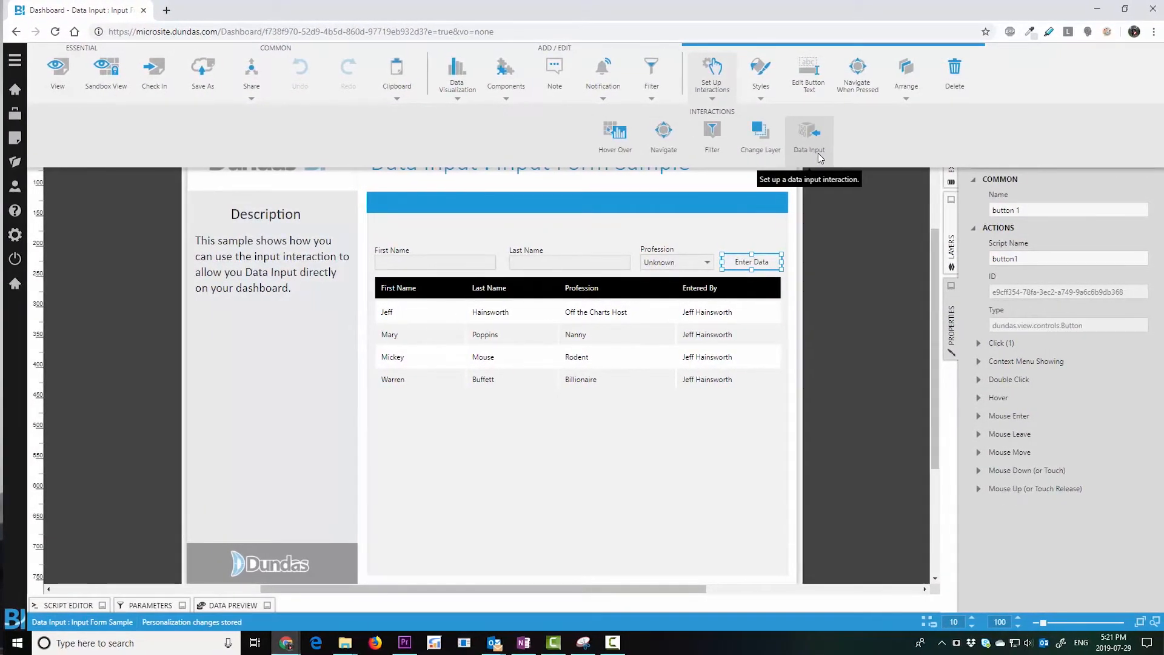
pyautogui.click(809, 131)
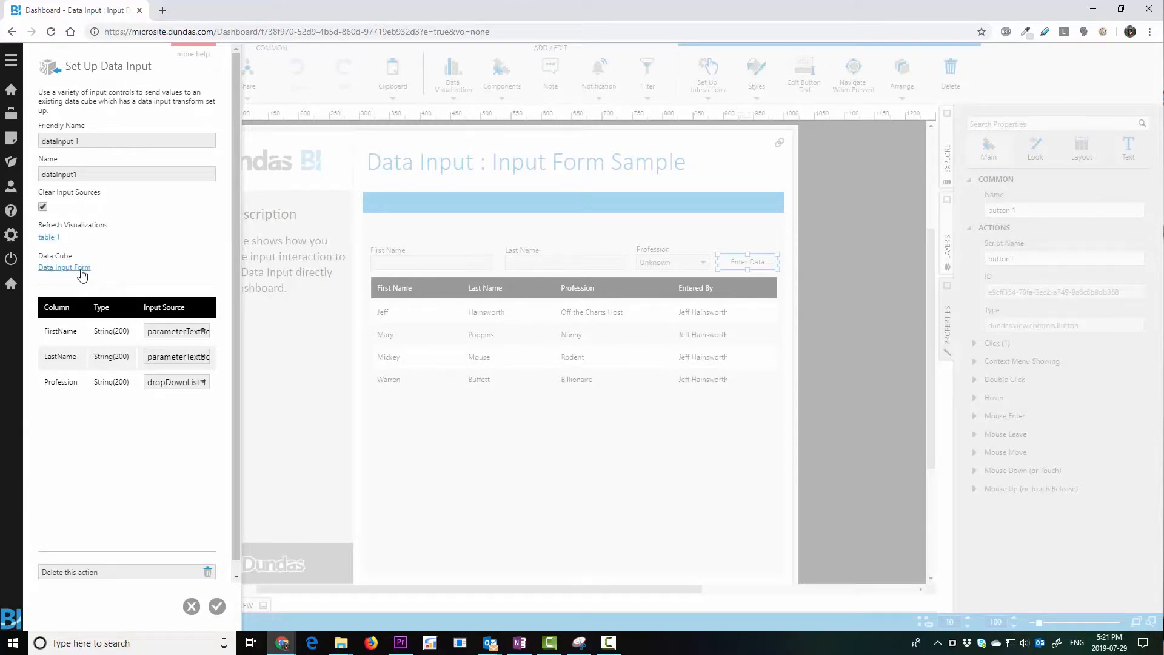
pyautogui.moveTo(206, 248)
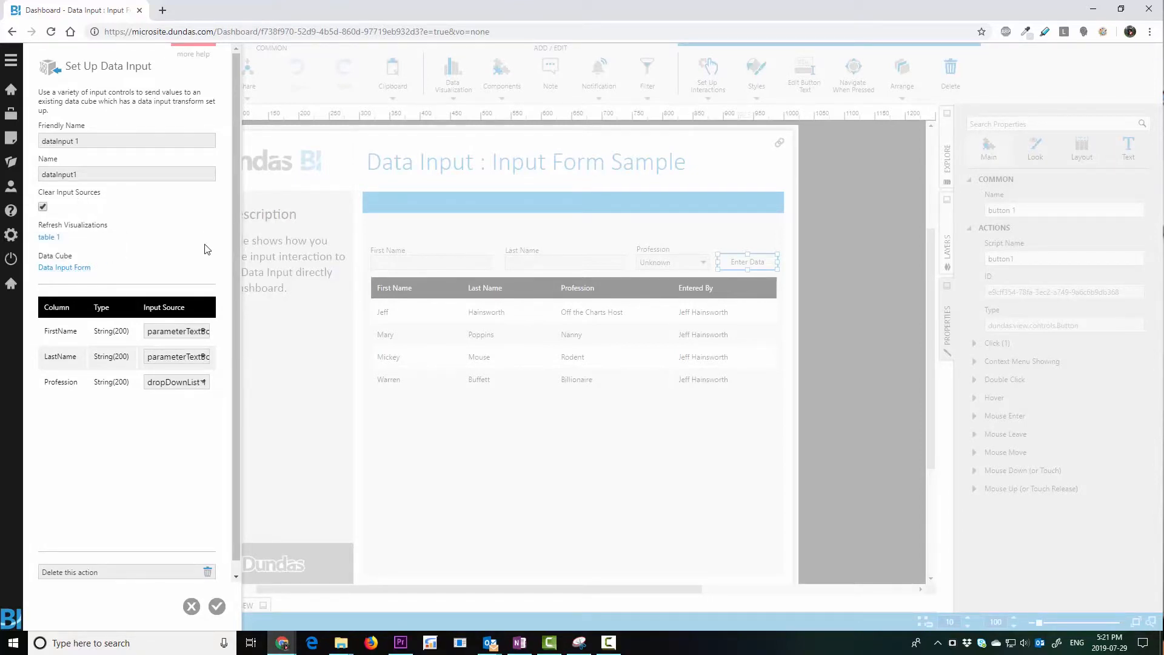
pyautogui.click(177, 330)
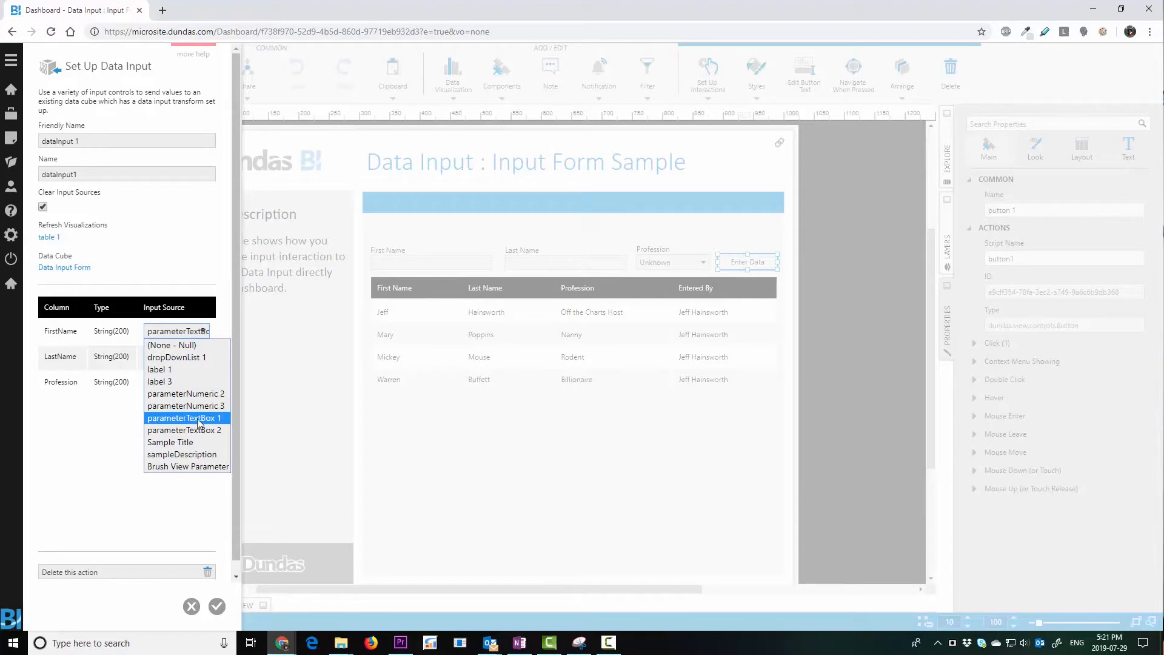
pyautogui.click(185, 417)
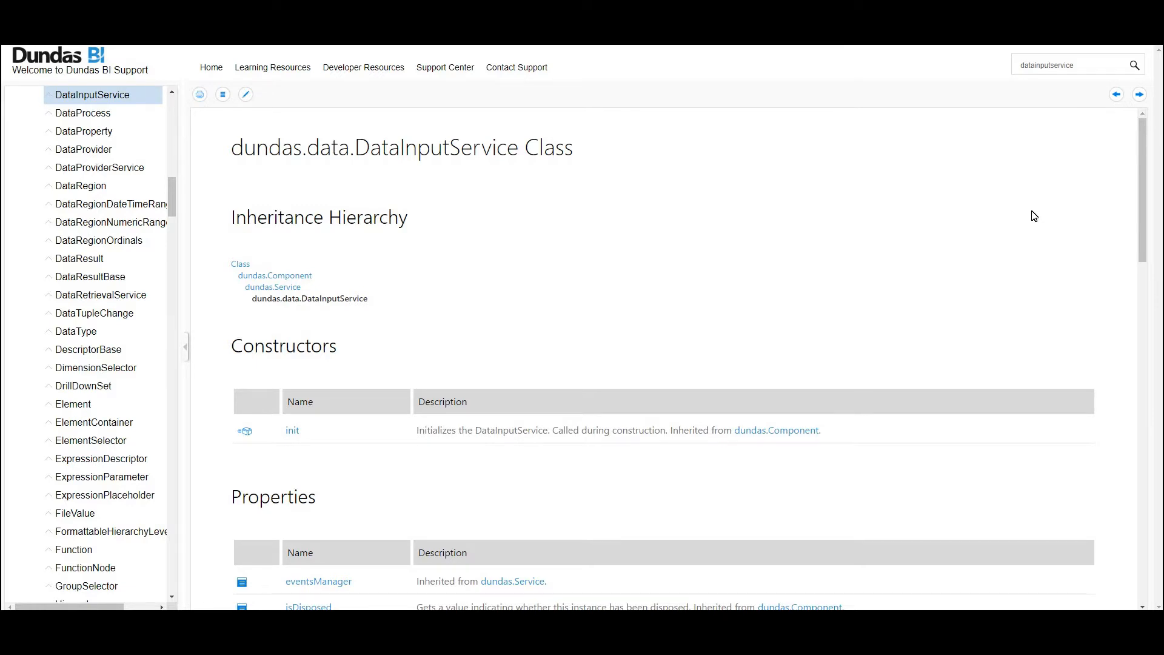
# Scroll the DataInputService reference down to its Methods table.
pyautogui.scroll(-3)
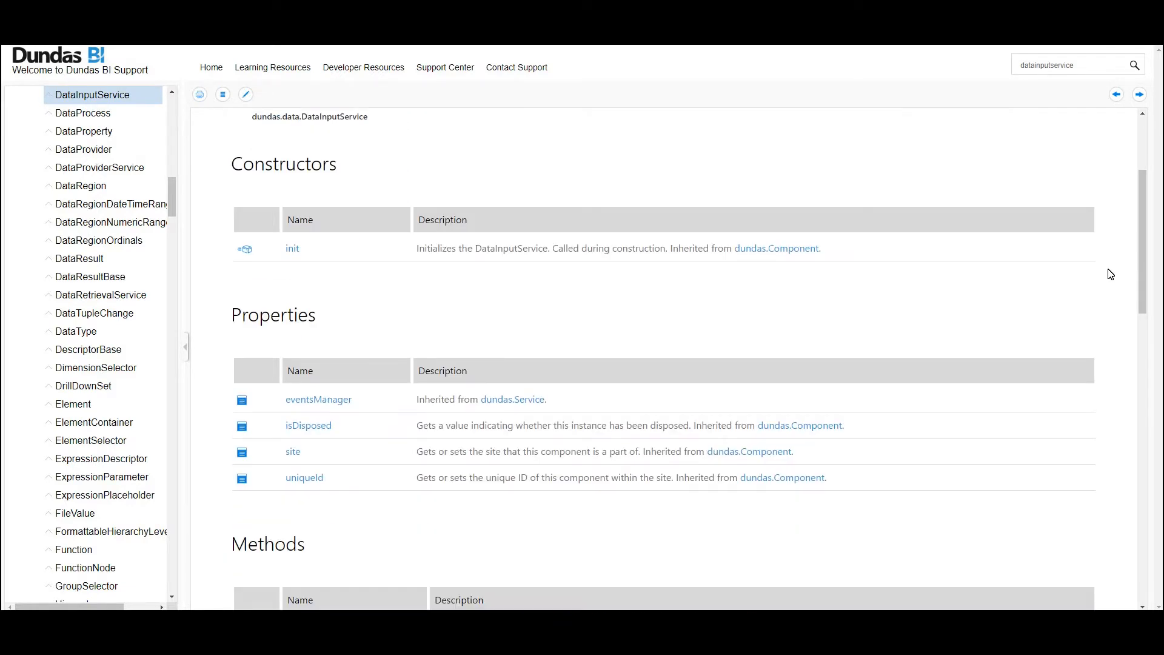
pyautogui.scroll(-3)
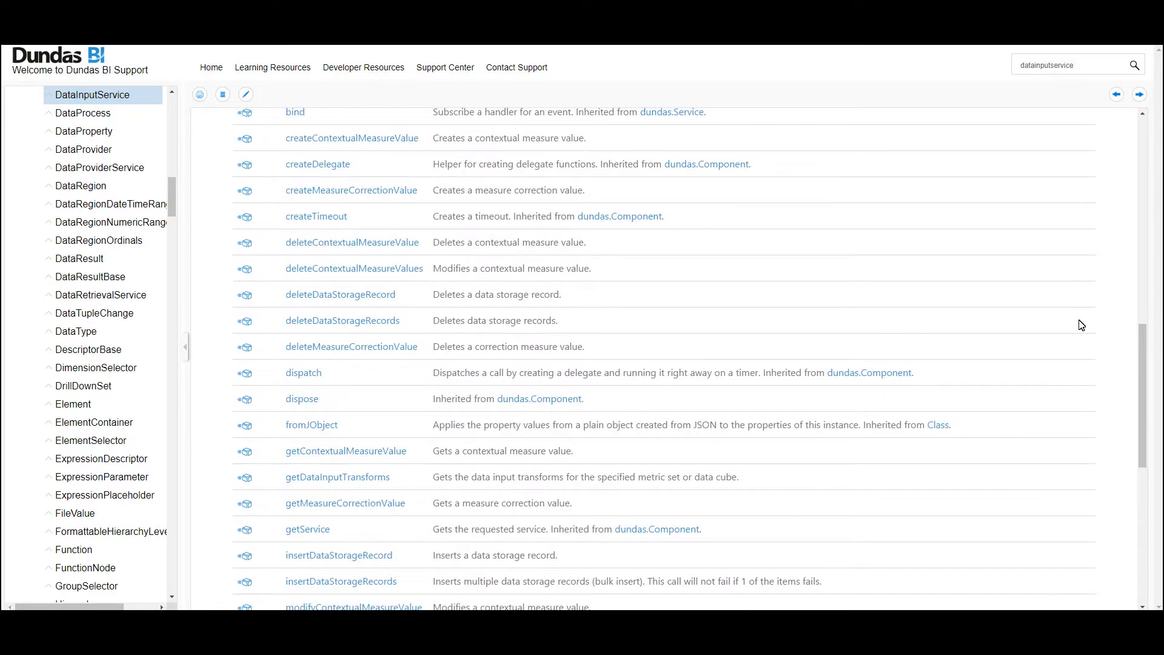